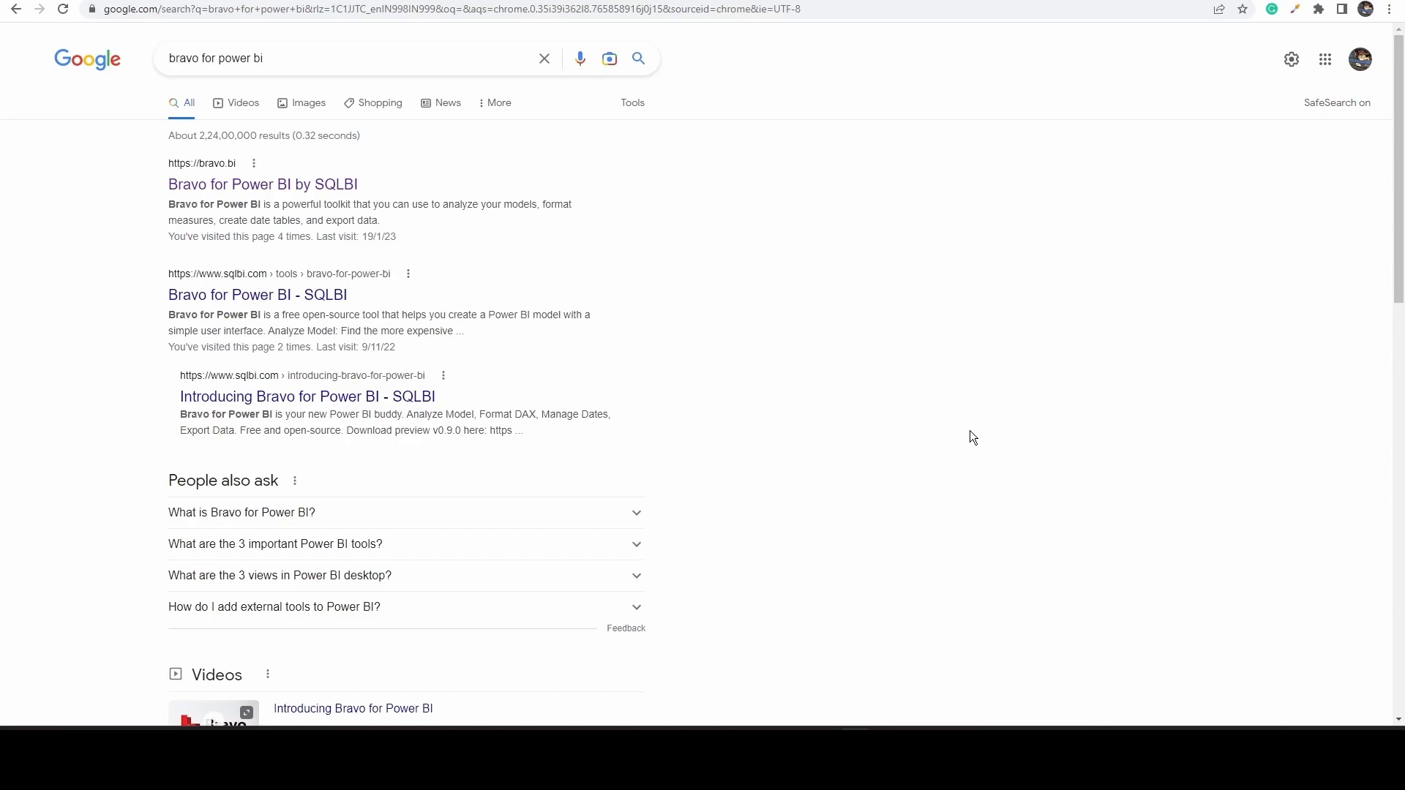
mouse_move(290, 199)
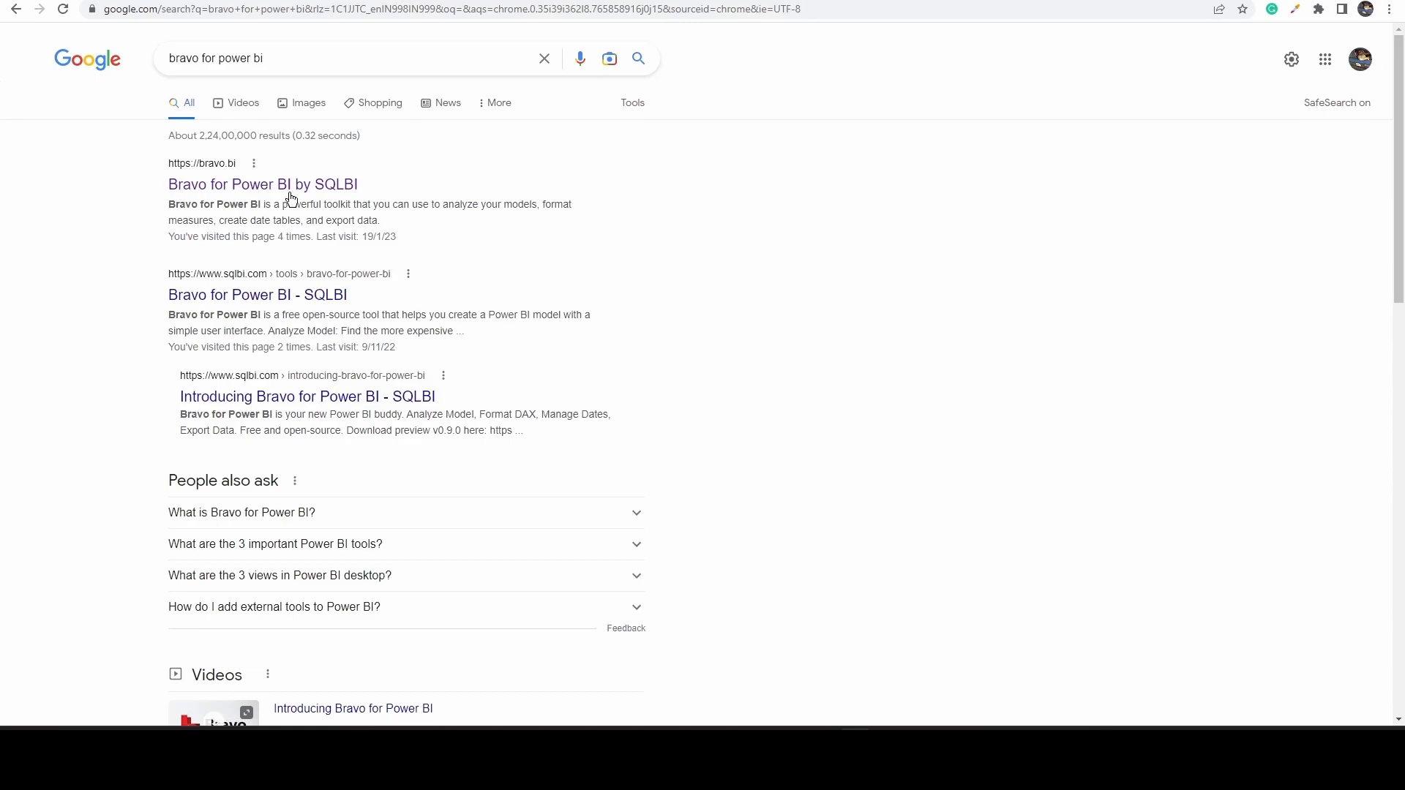
Open the bravo.bi site and follow the Desktop App 'Download from Github' link.
click(263, 184)
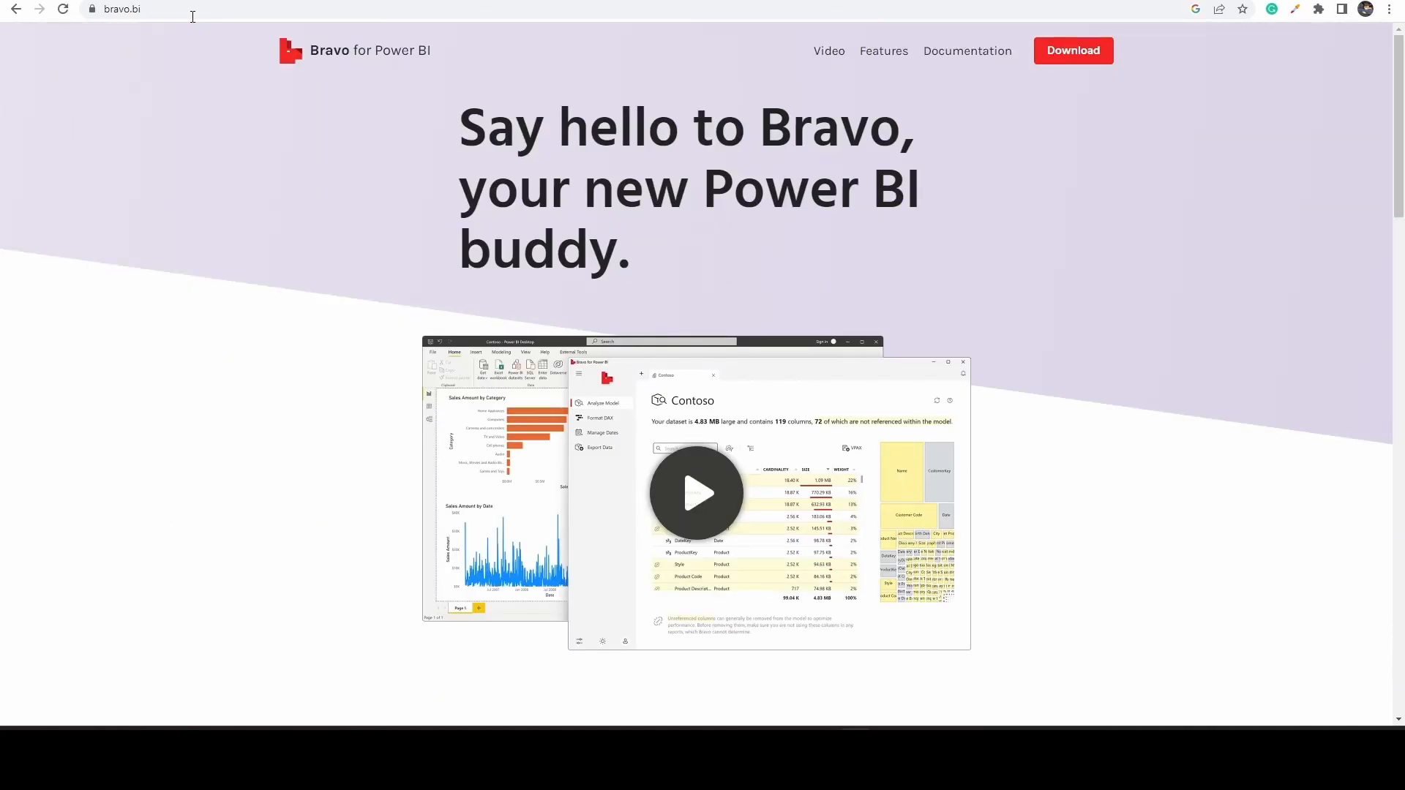
mouse_move(1034, 63)
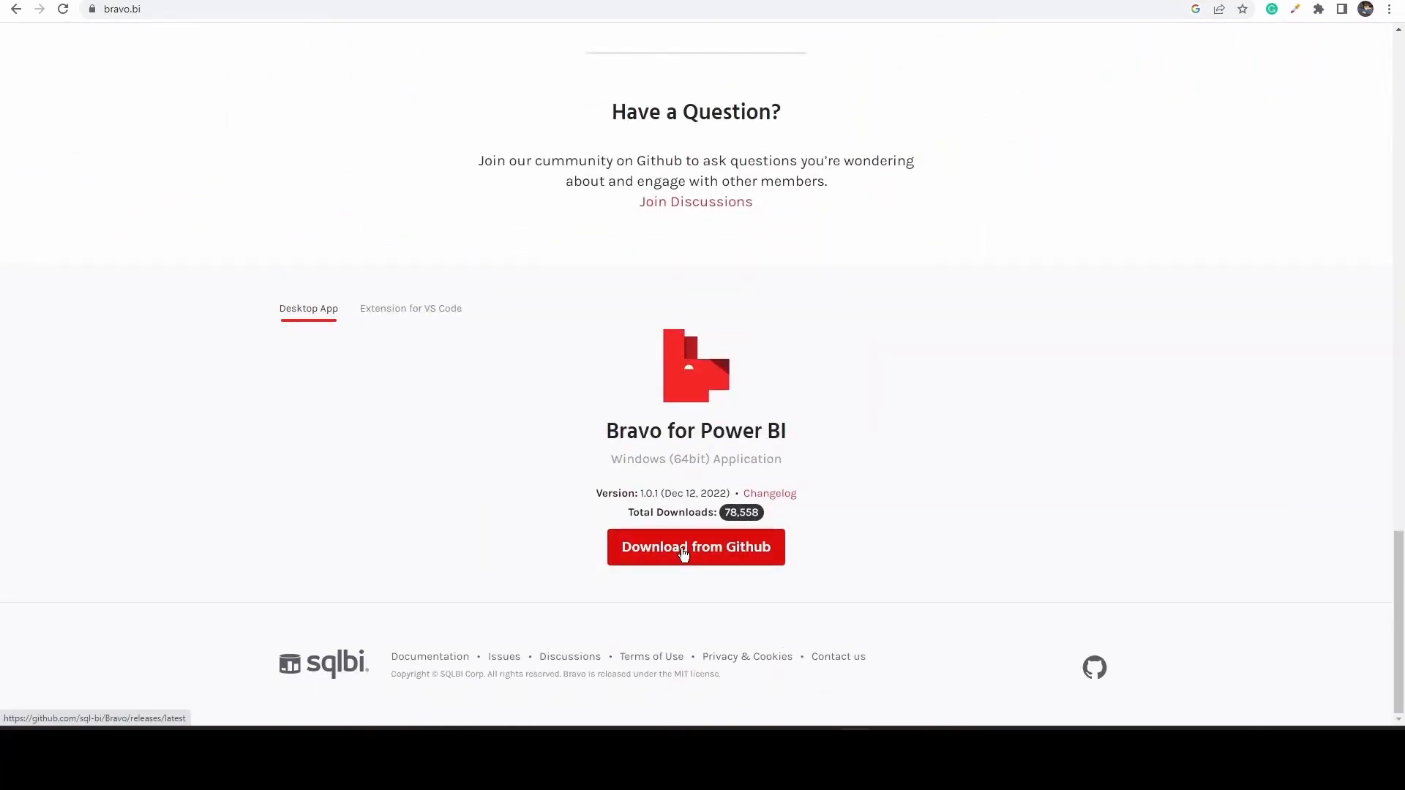
click(695, 546)
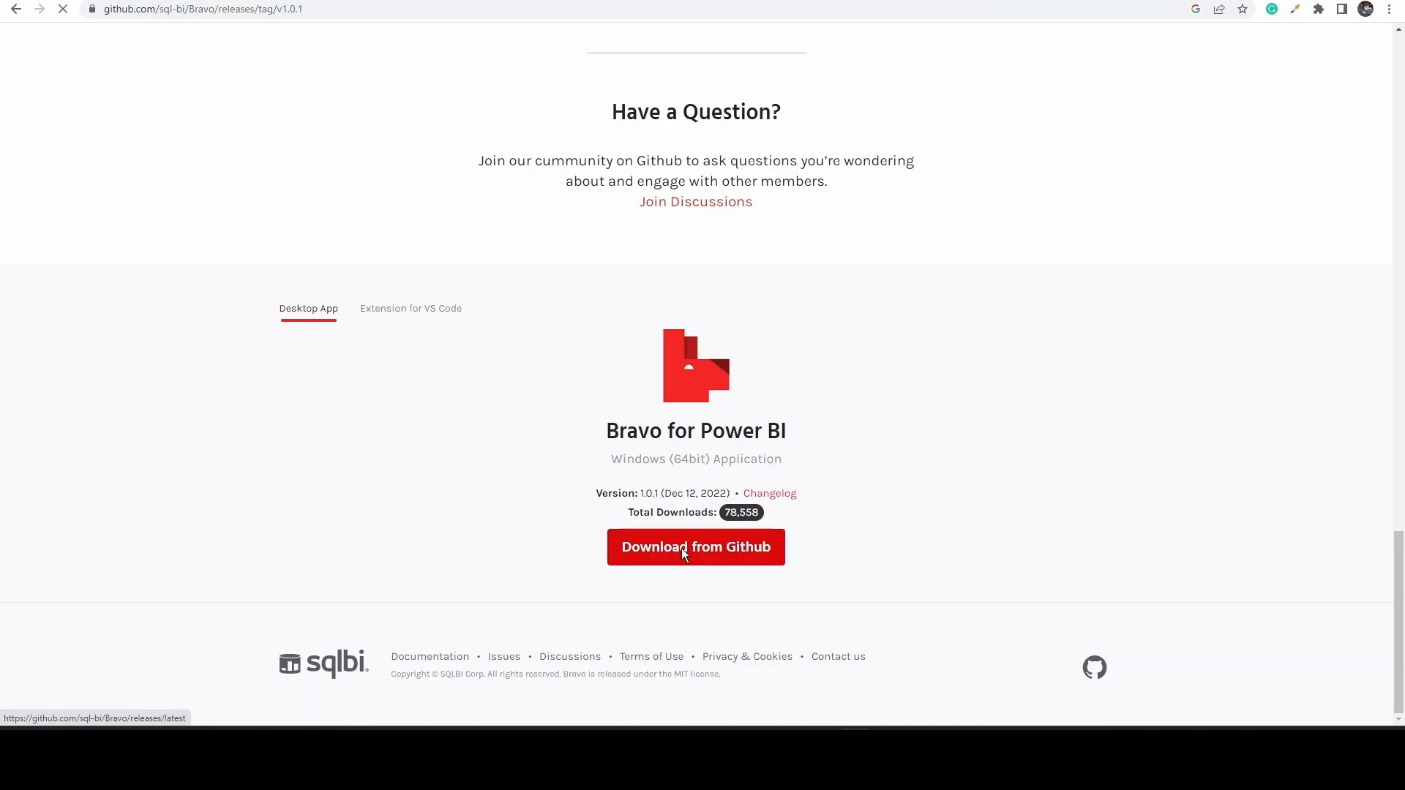
Download the self-contained (recommended) Bravo v1.0.1 .msi and run it.
click(695, 547)
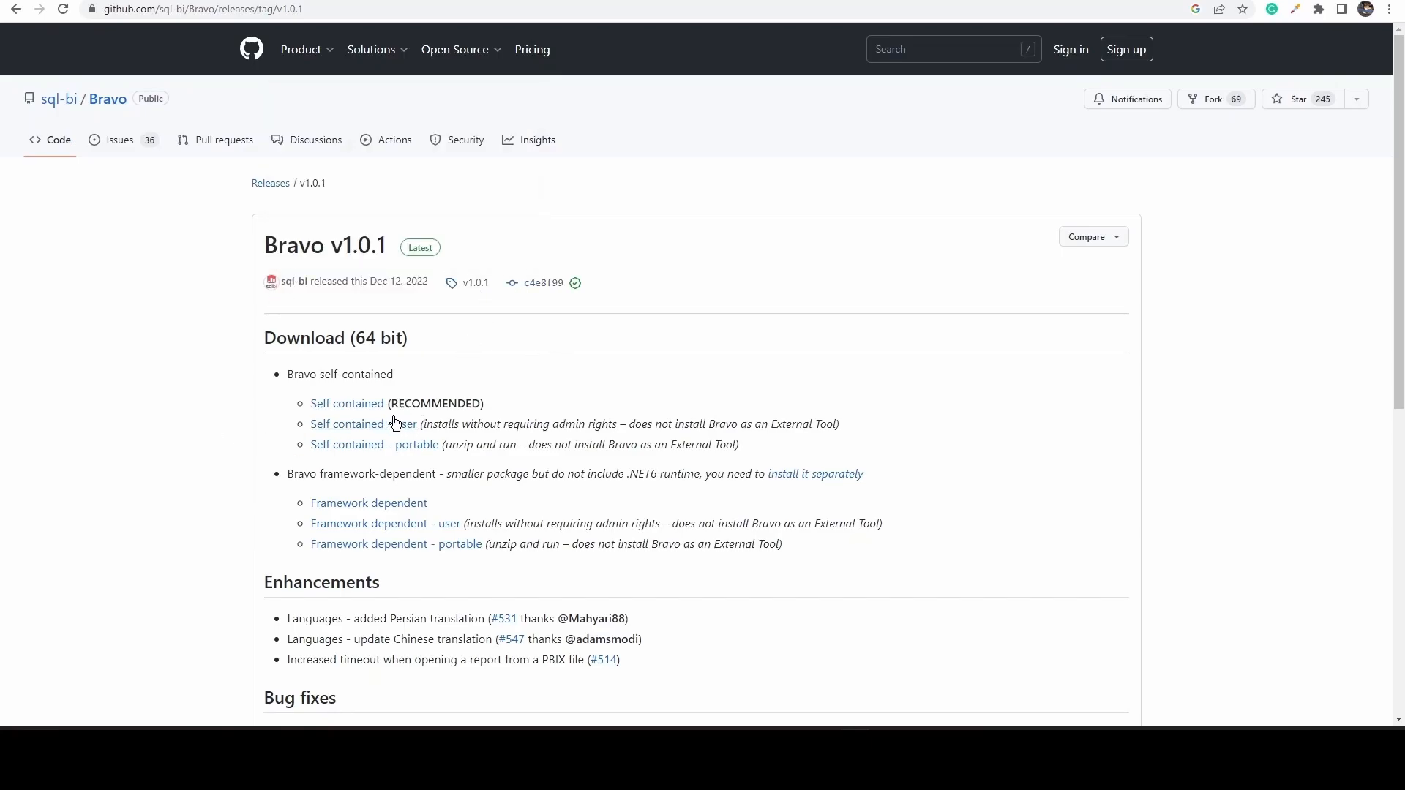
mouse_move(347, 404)
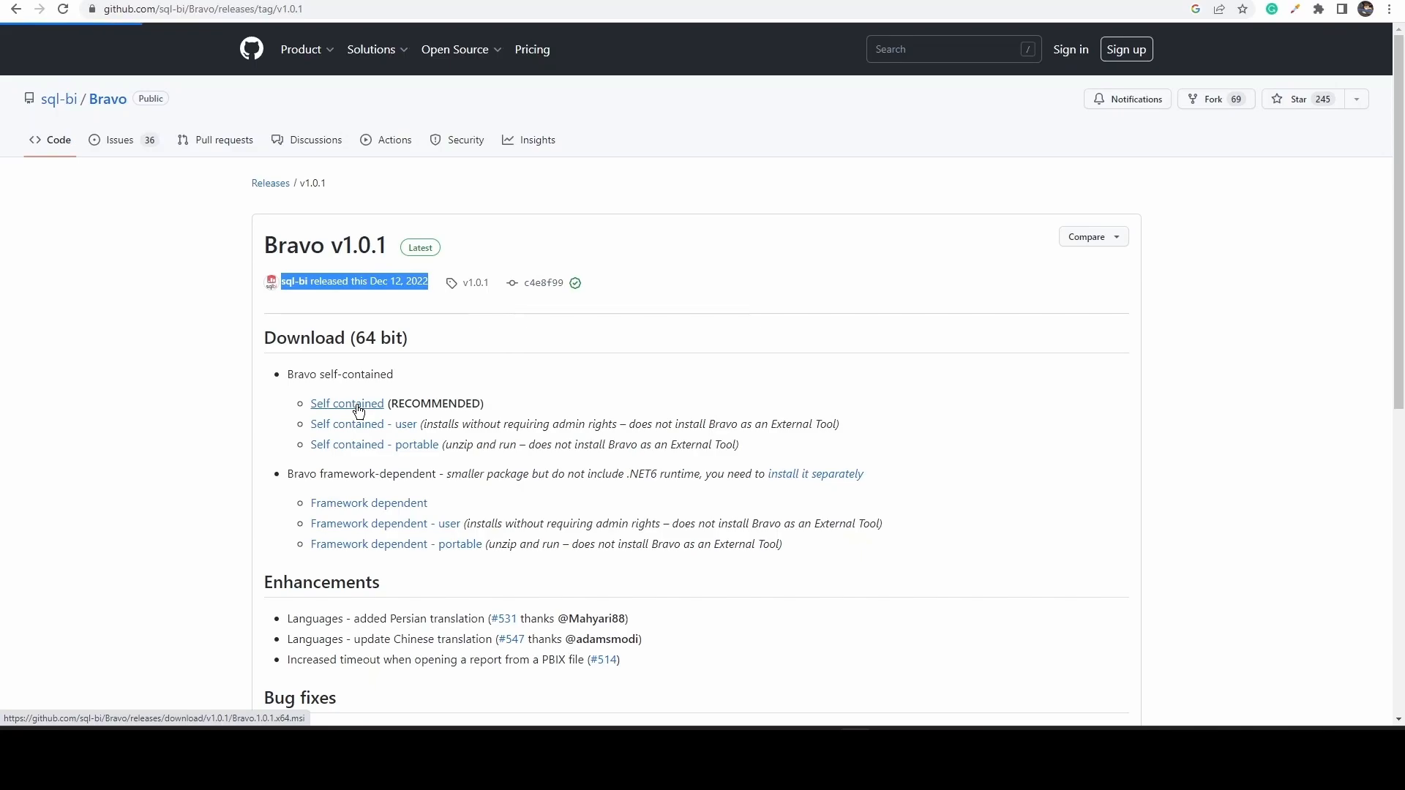
click(346, 404)
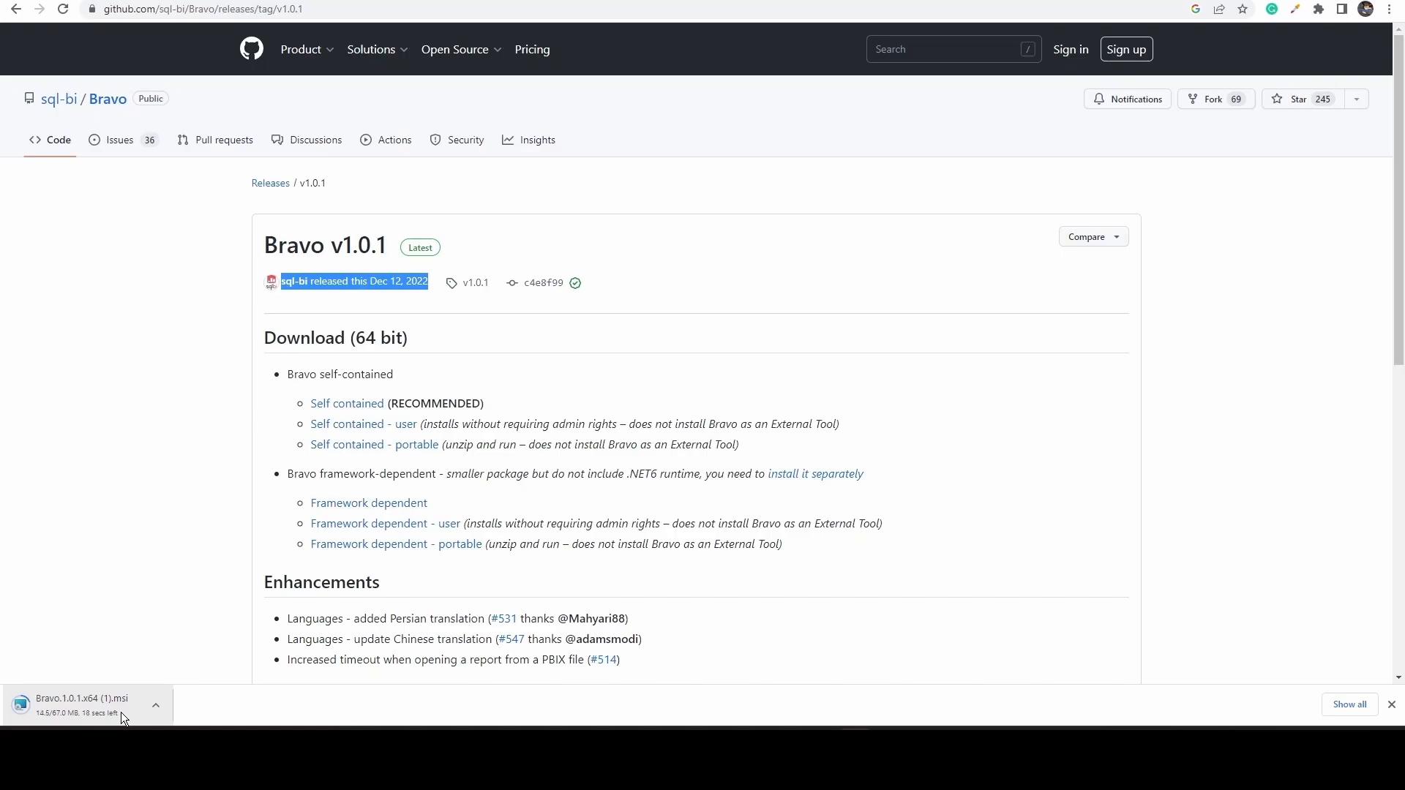
click(81, 698)
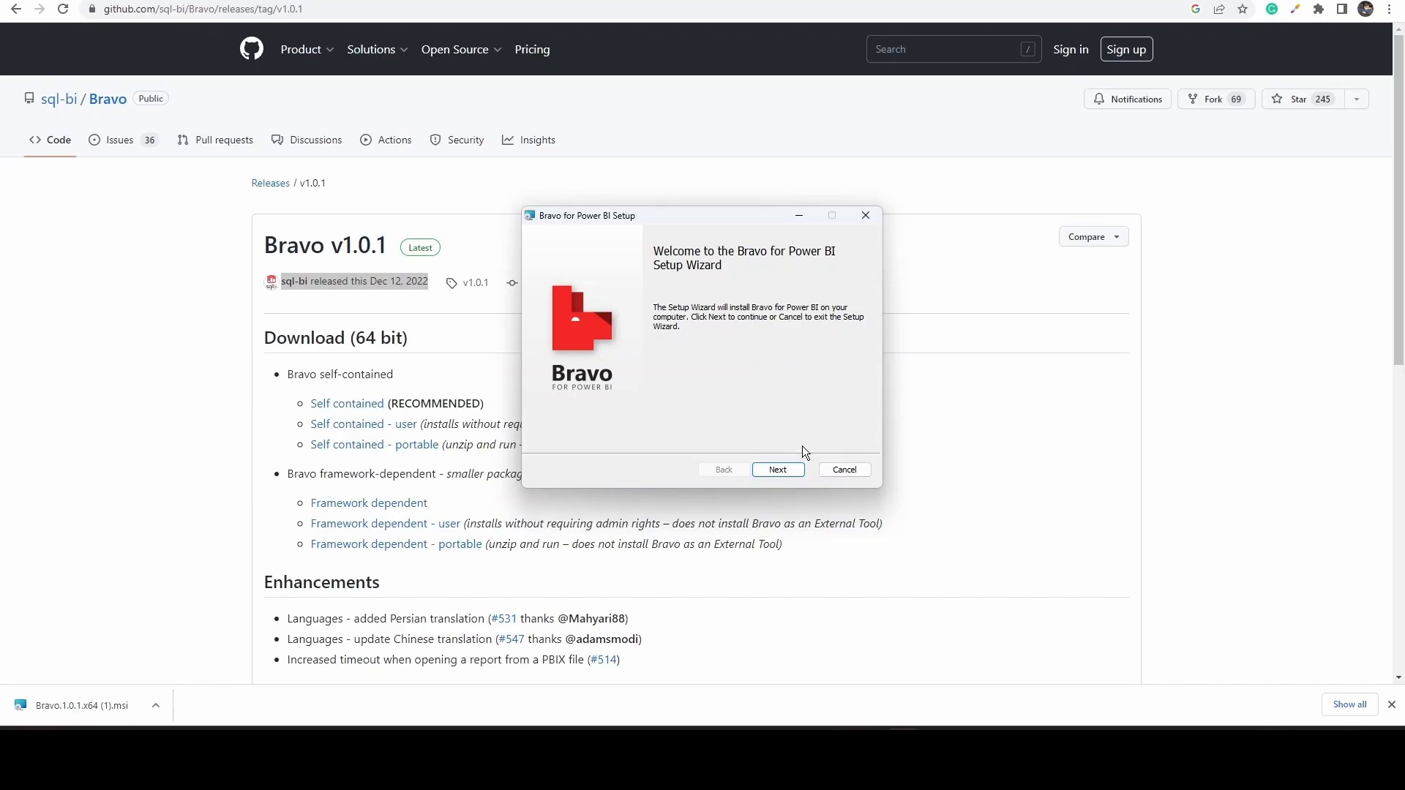
mouse_move(782, 418)
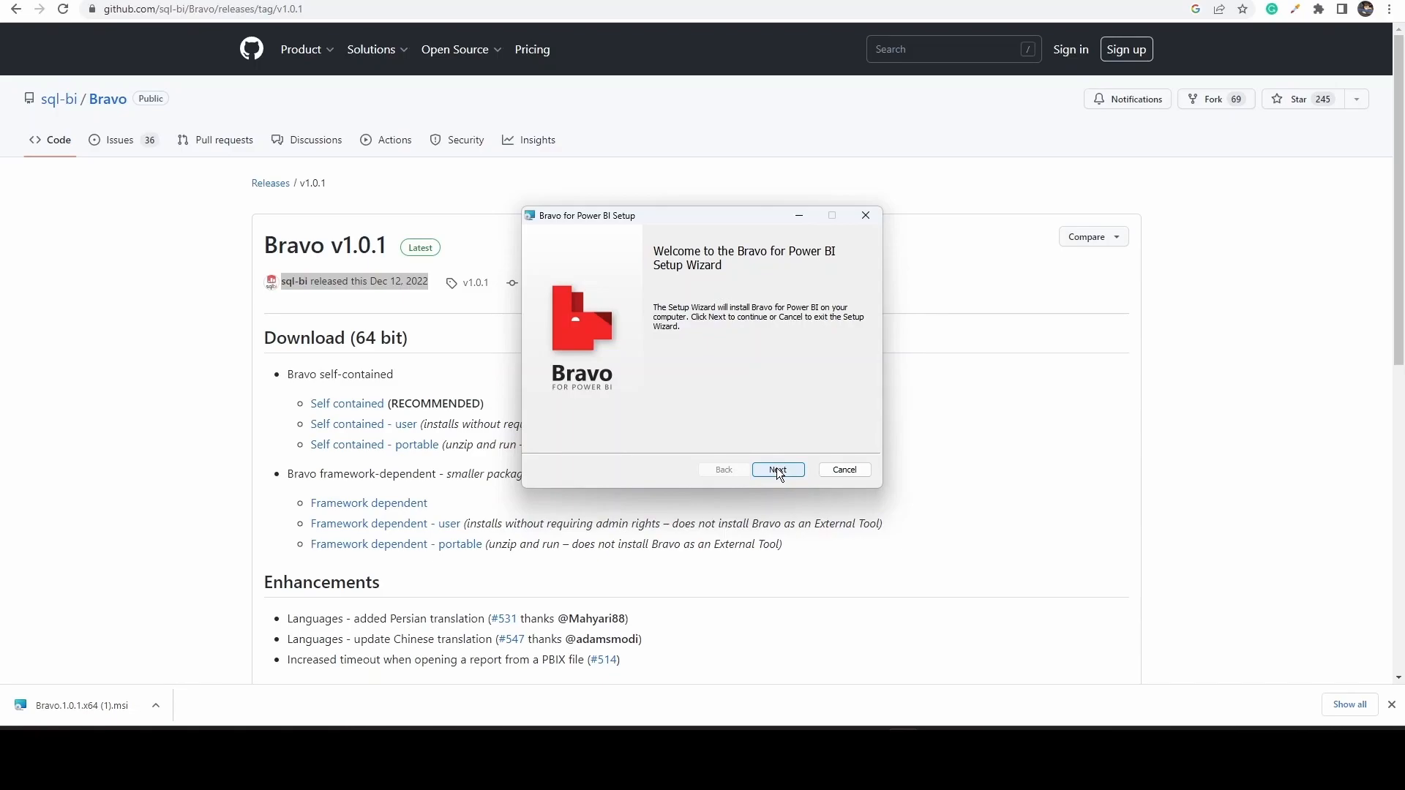
Accept the license, keep the default install folder, and install Bravo for Power BI.
click(777, 470)
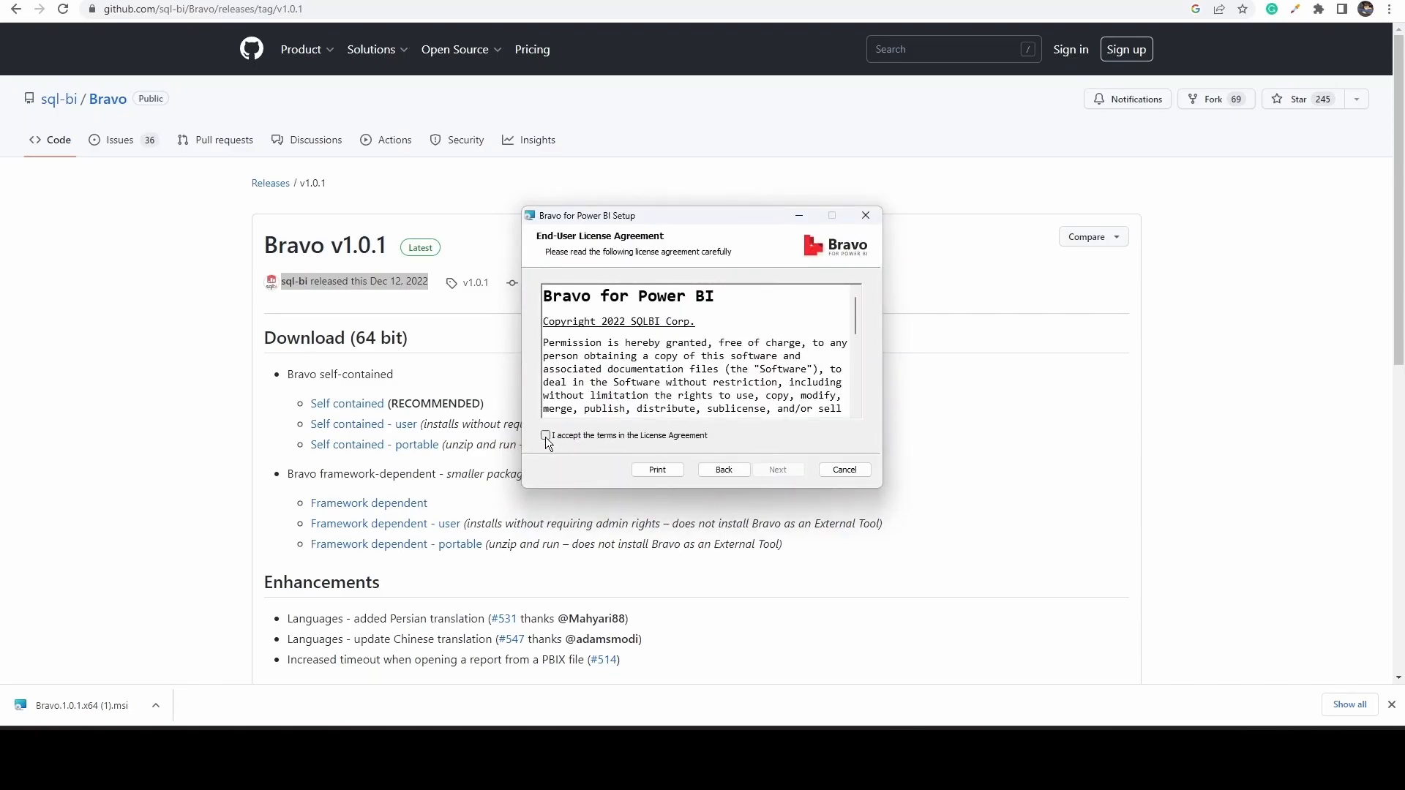
click(777, 470)
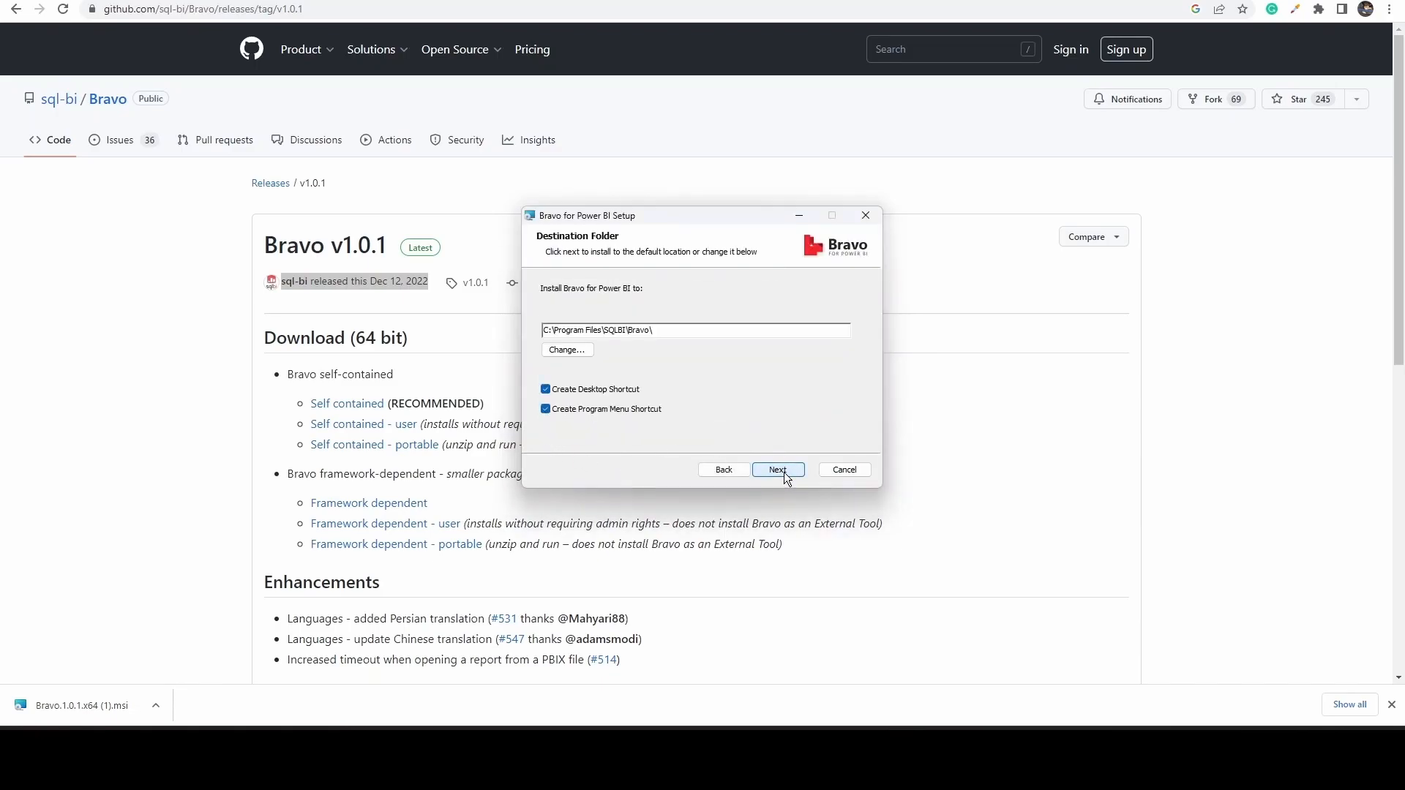
click(777, 469)
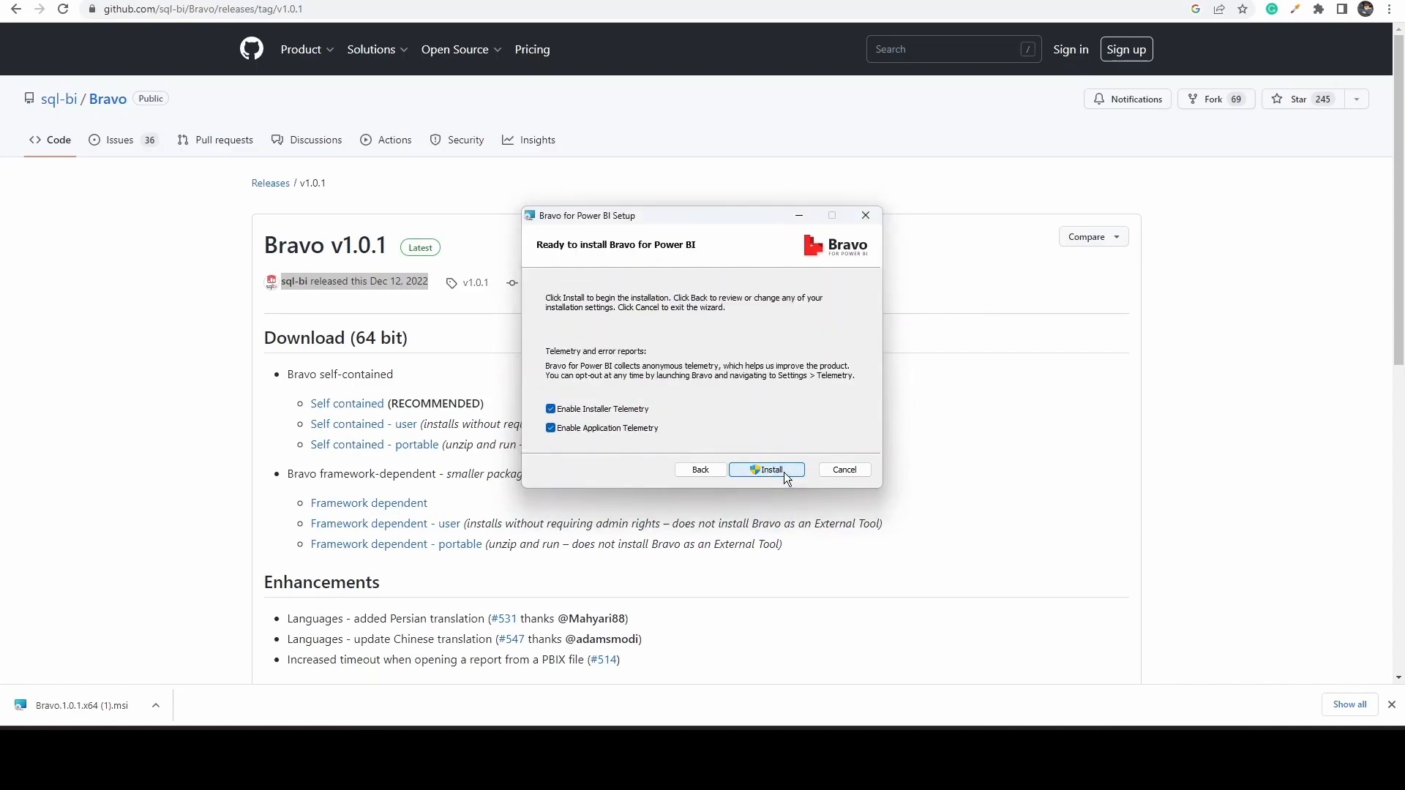
click(766, 470)
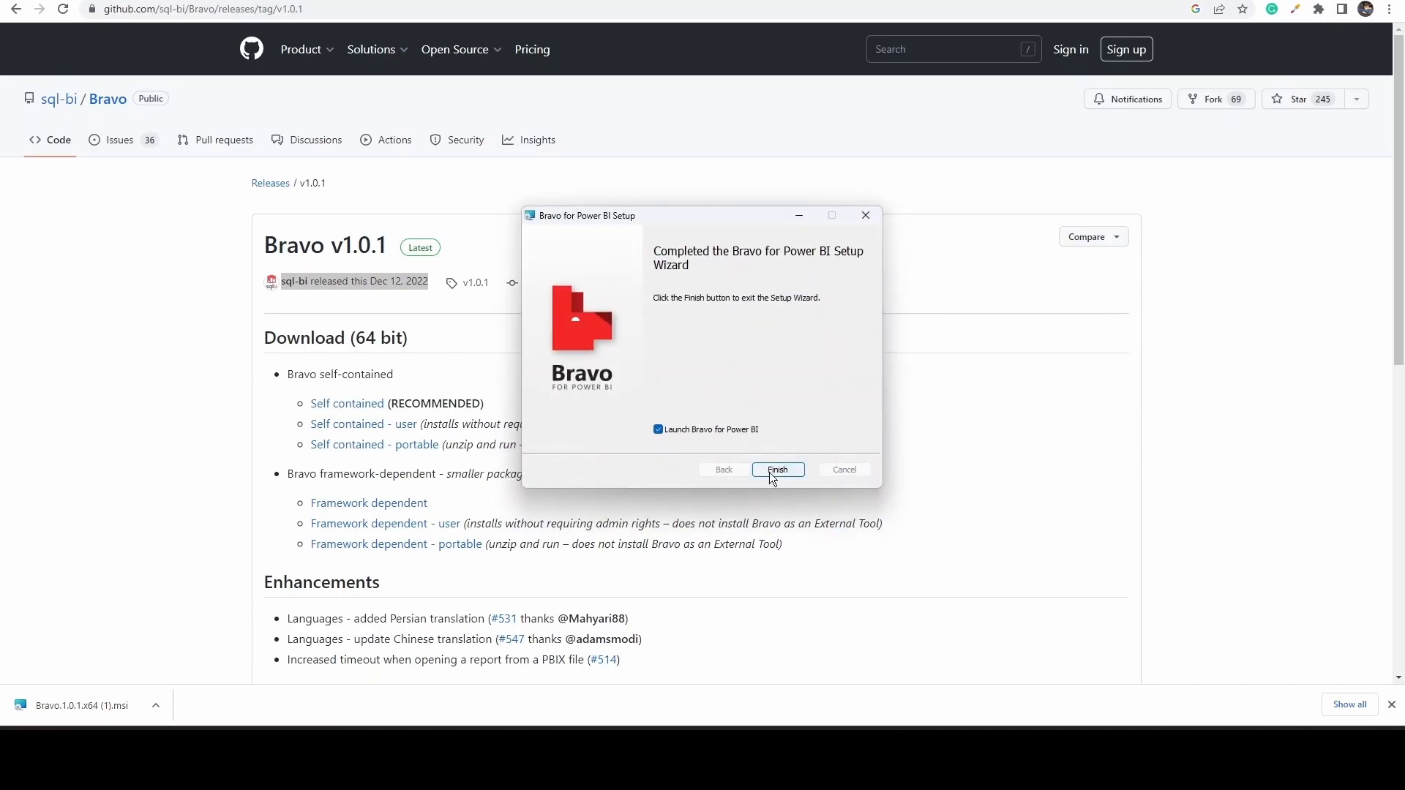
mouse_move(738, 450)
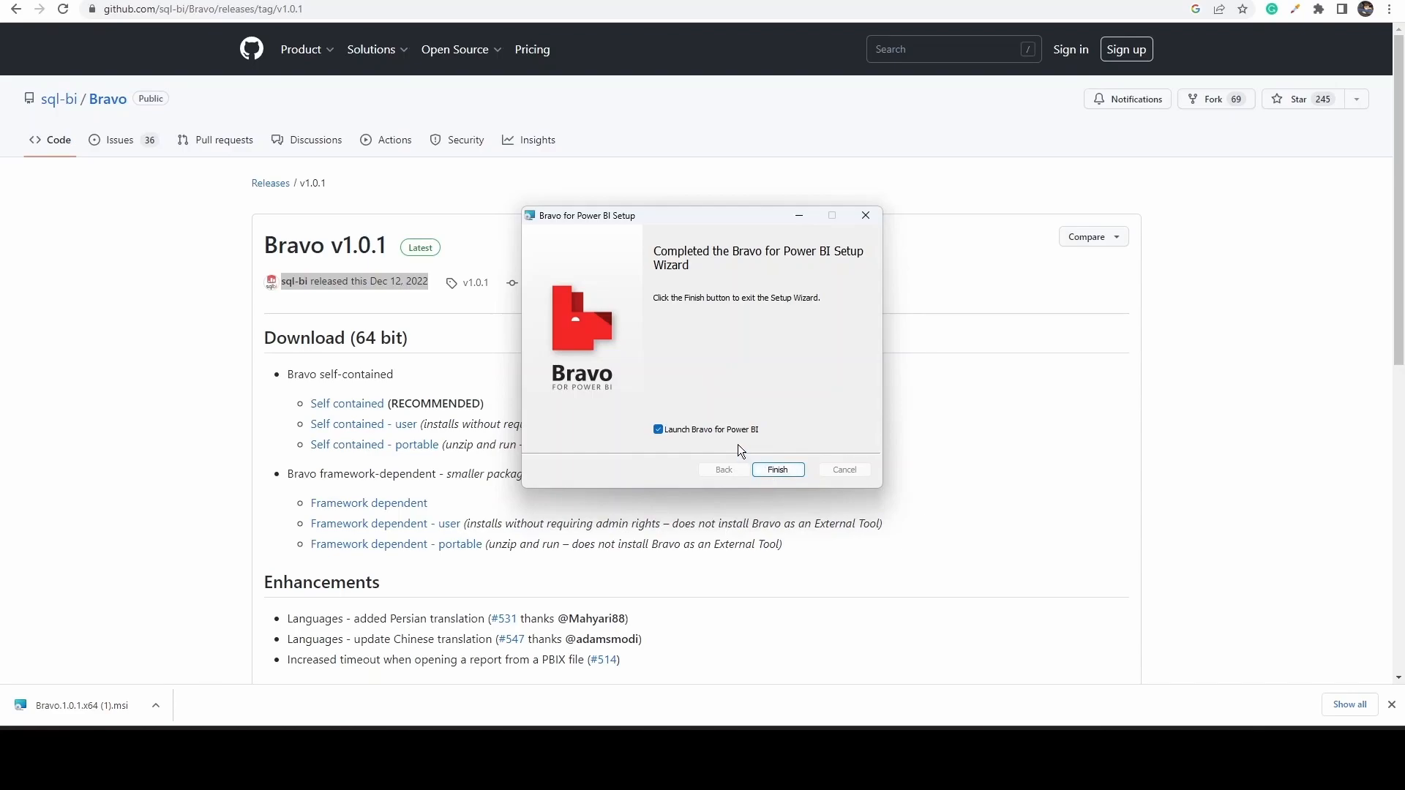
Untick 'Launch Bravo for Power BI' and finish the setup wizard.
click(658, 430)
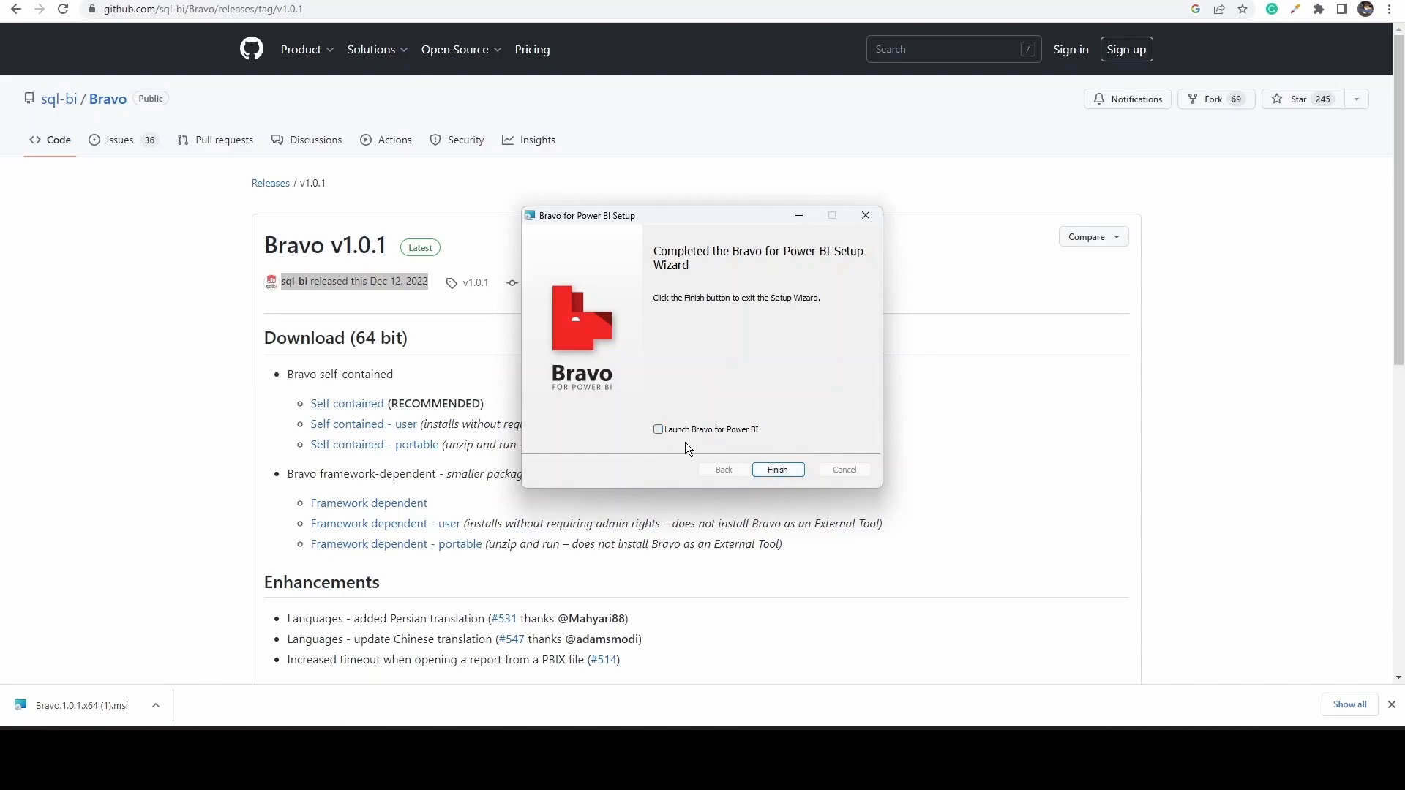
click(775, 470)
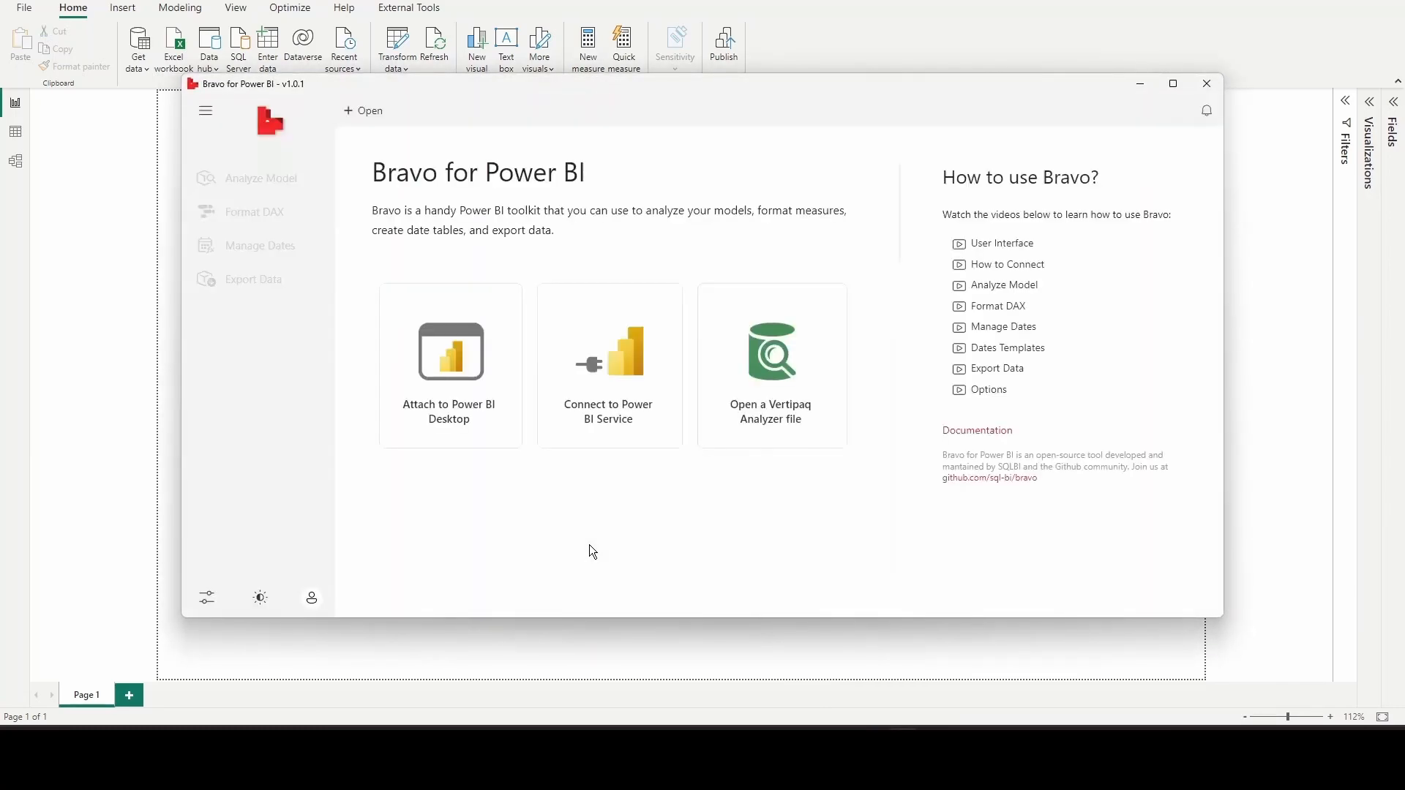
mouse_move(450, 403)
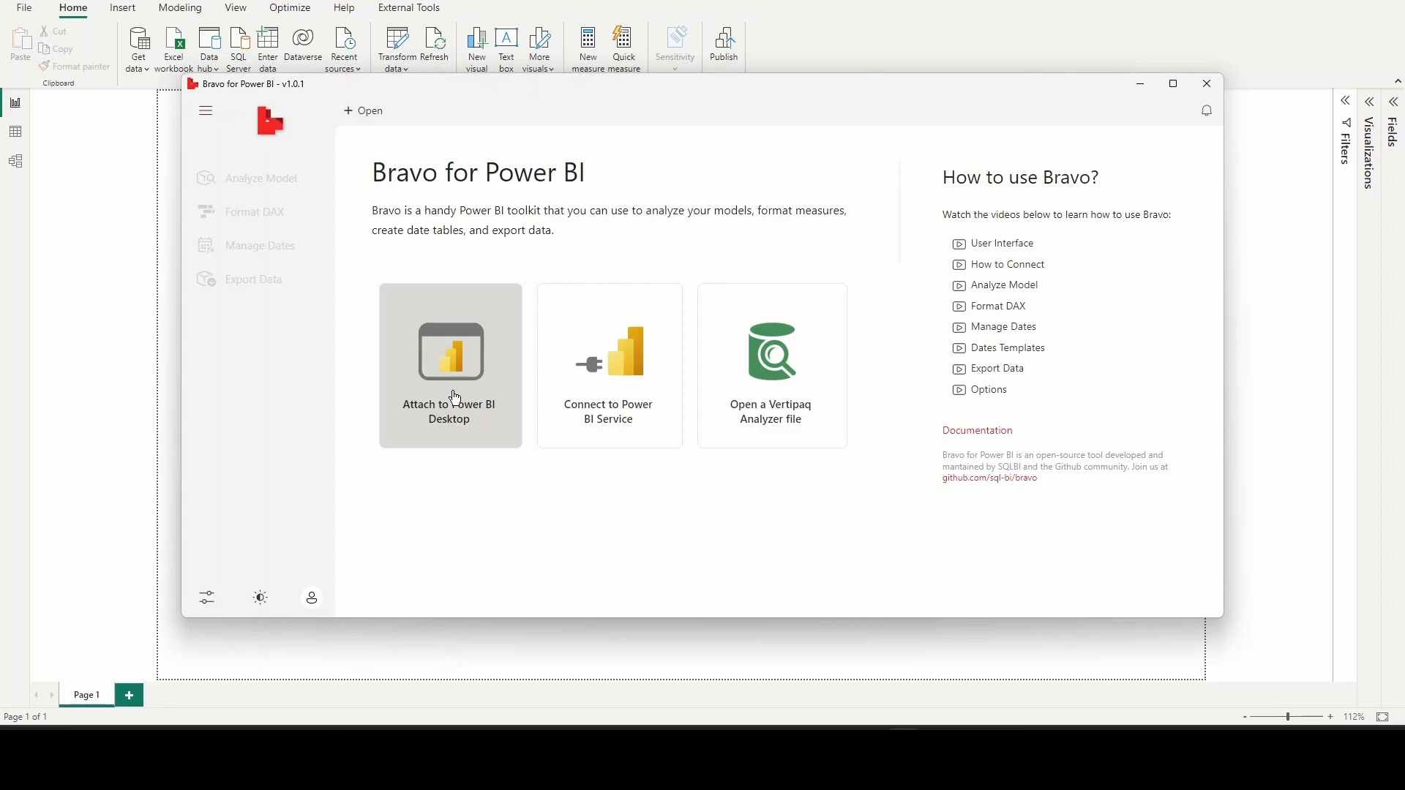
mouse_move(660, 398)
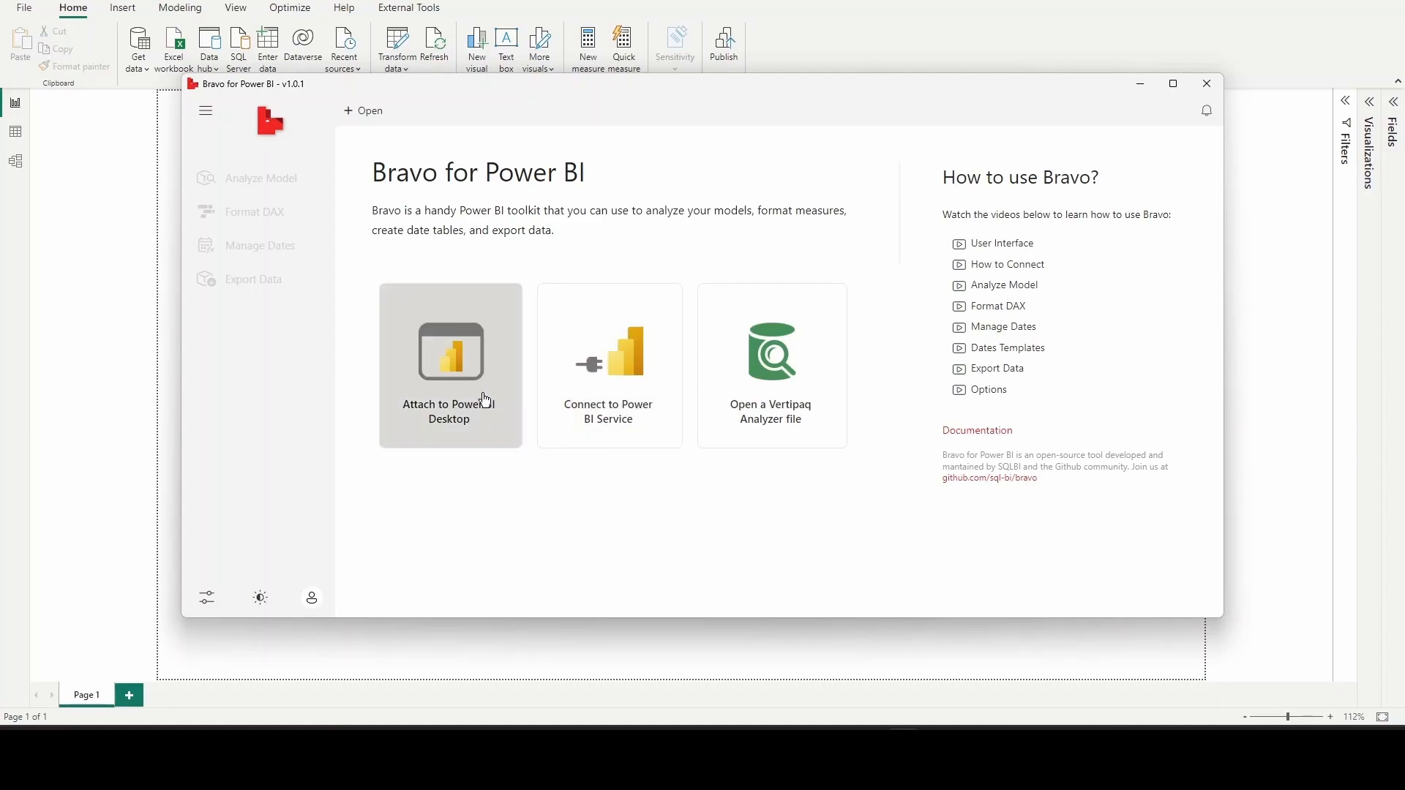
Choose 'Attach to Power BI Desktop' on Bravo's home screen.
click(449, 364)
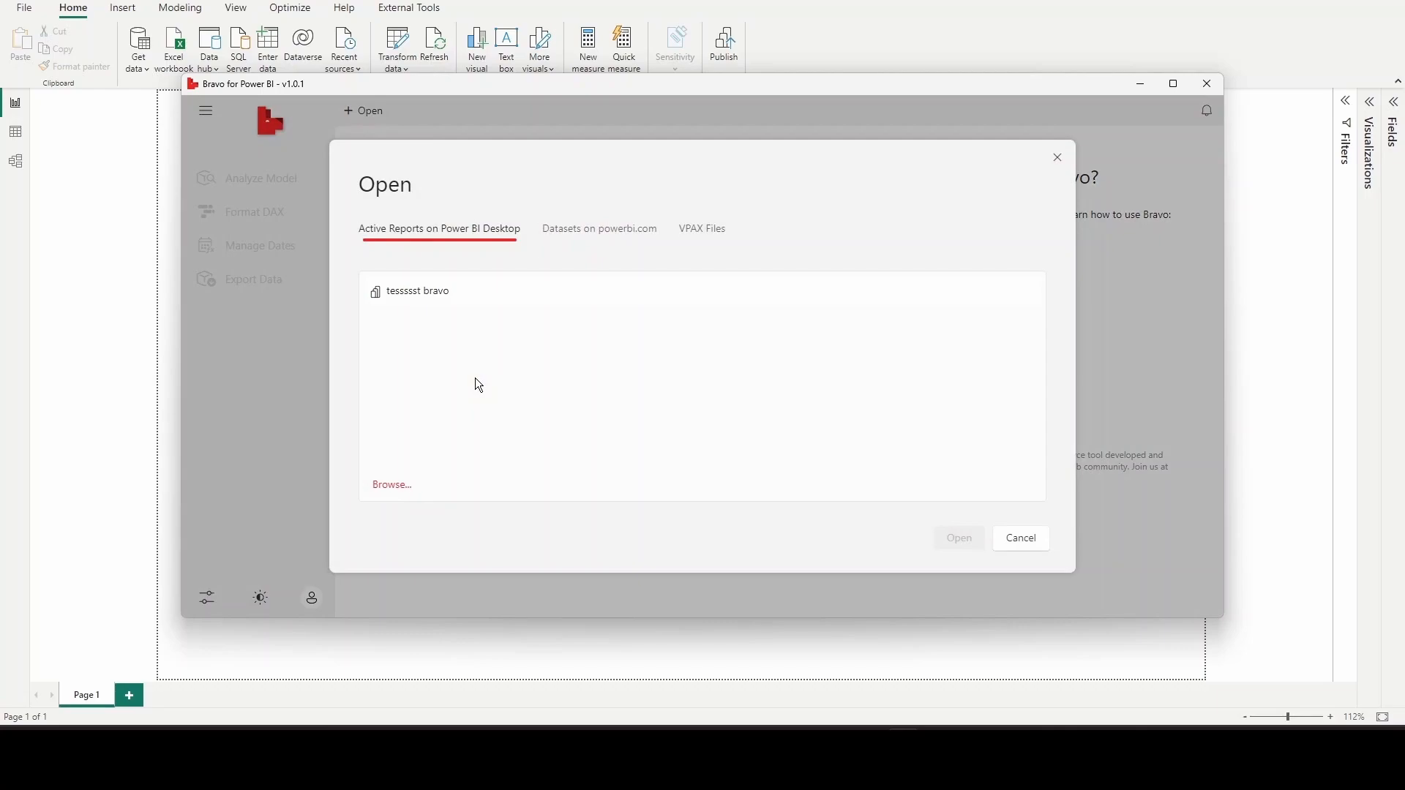
mouse_move(468, 260)
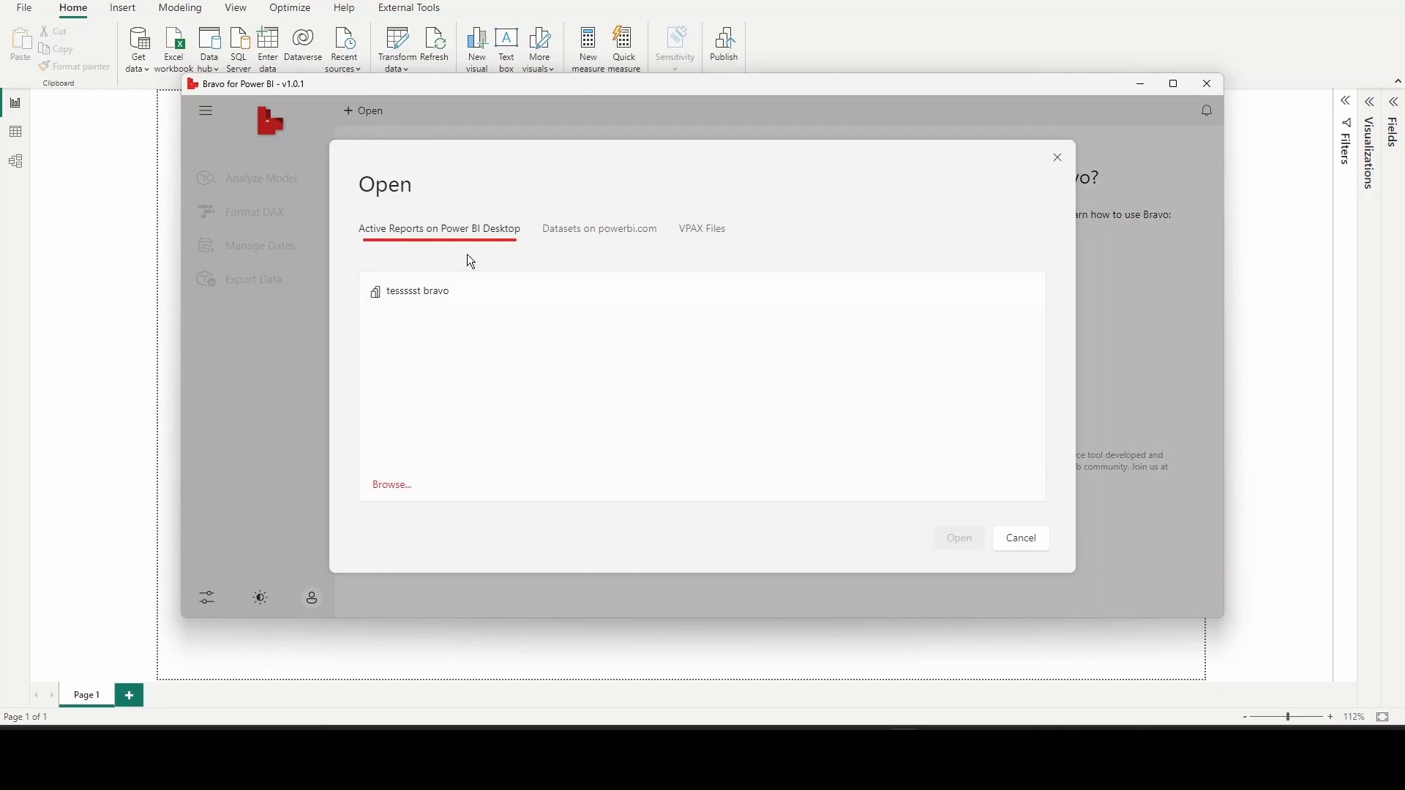
mouse_move(430, 290)
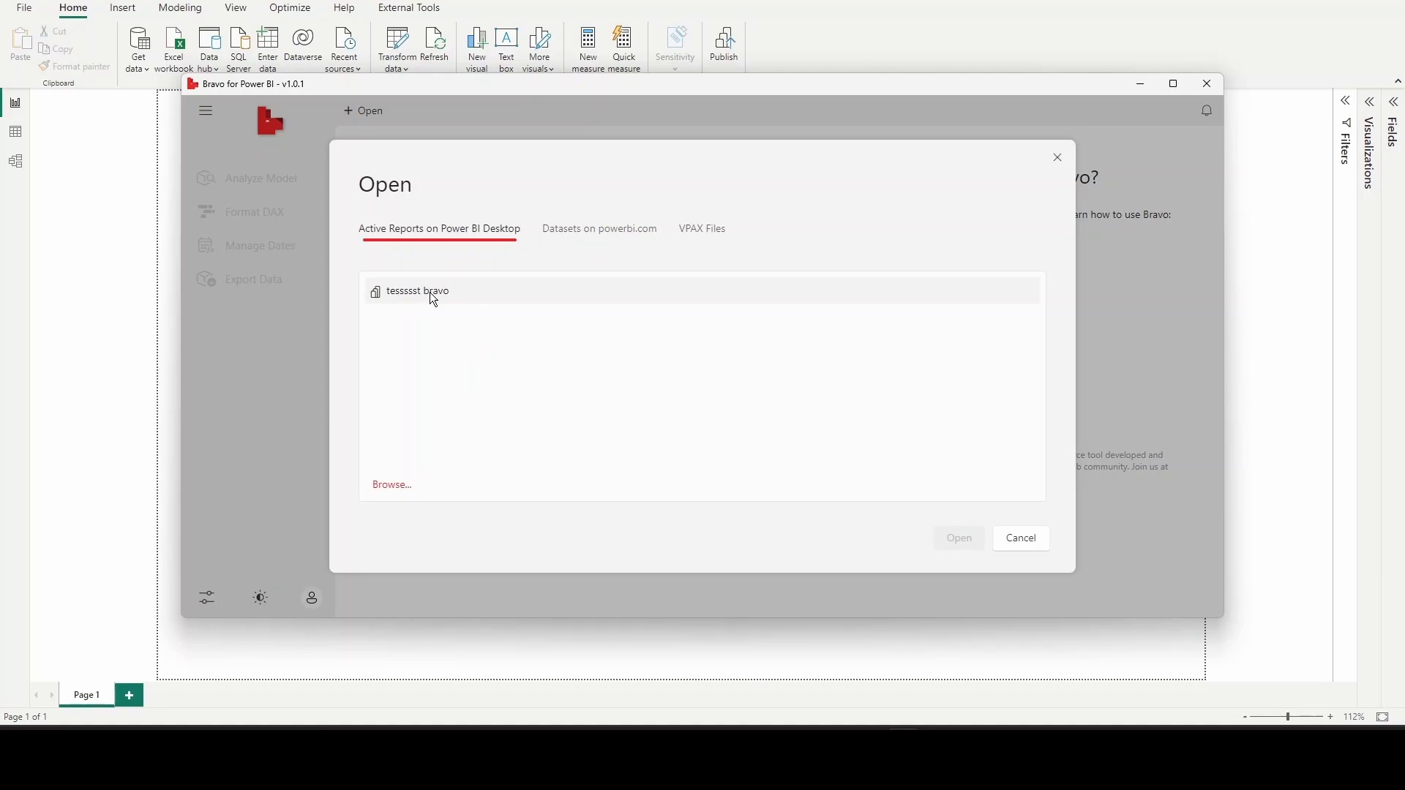
Select the active report 'tessssst bravo' and open it.
click(417, 291)
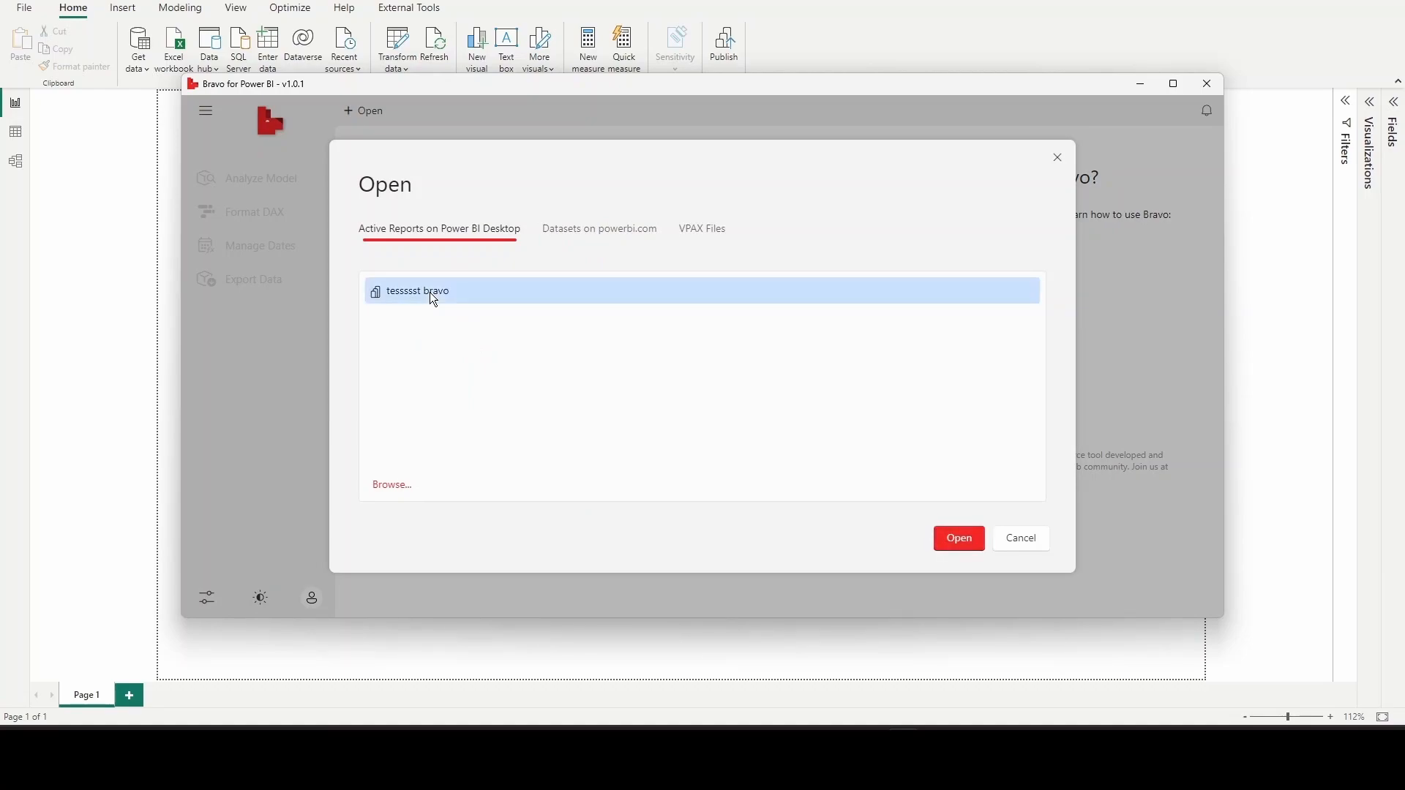
mouse_move(462, 299)
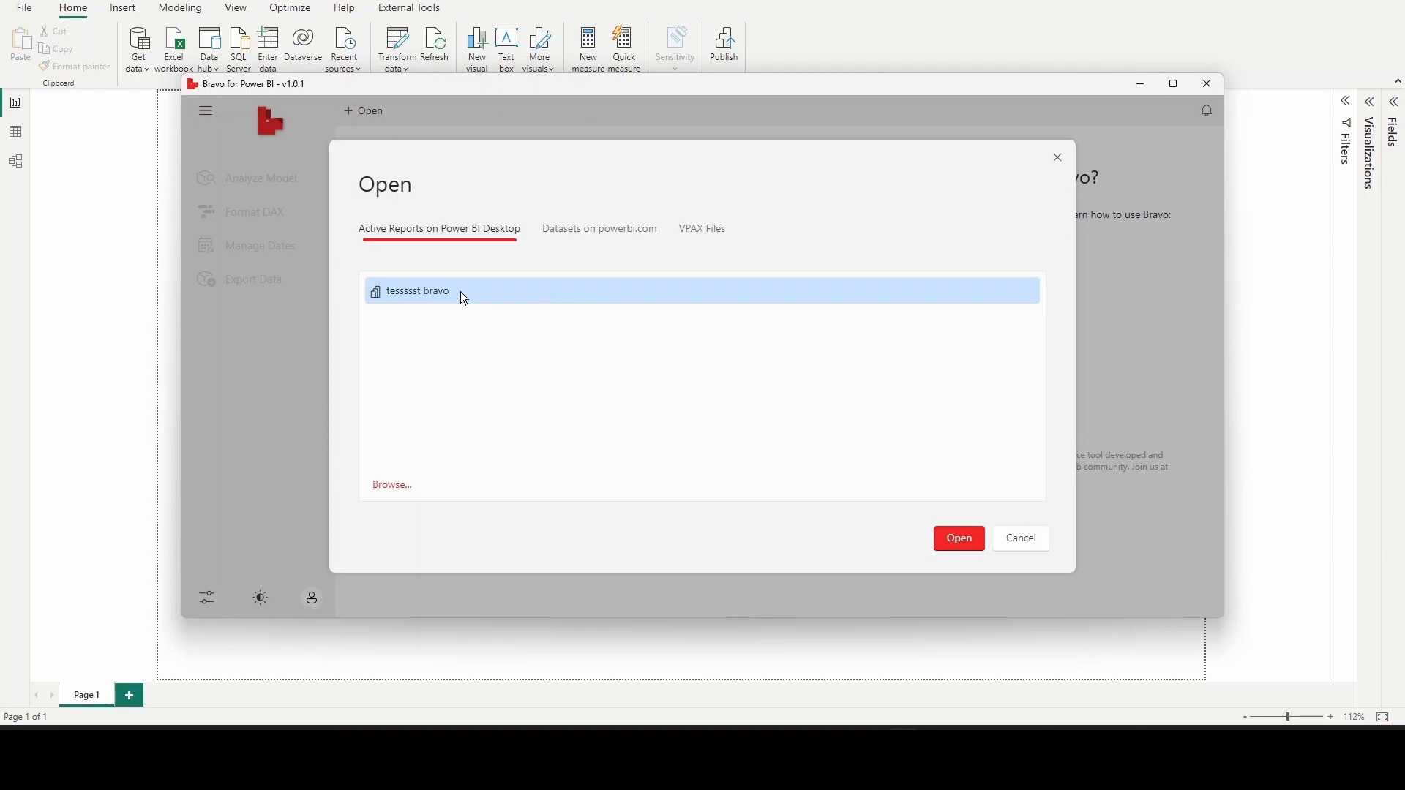
click(958, 537)
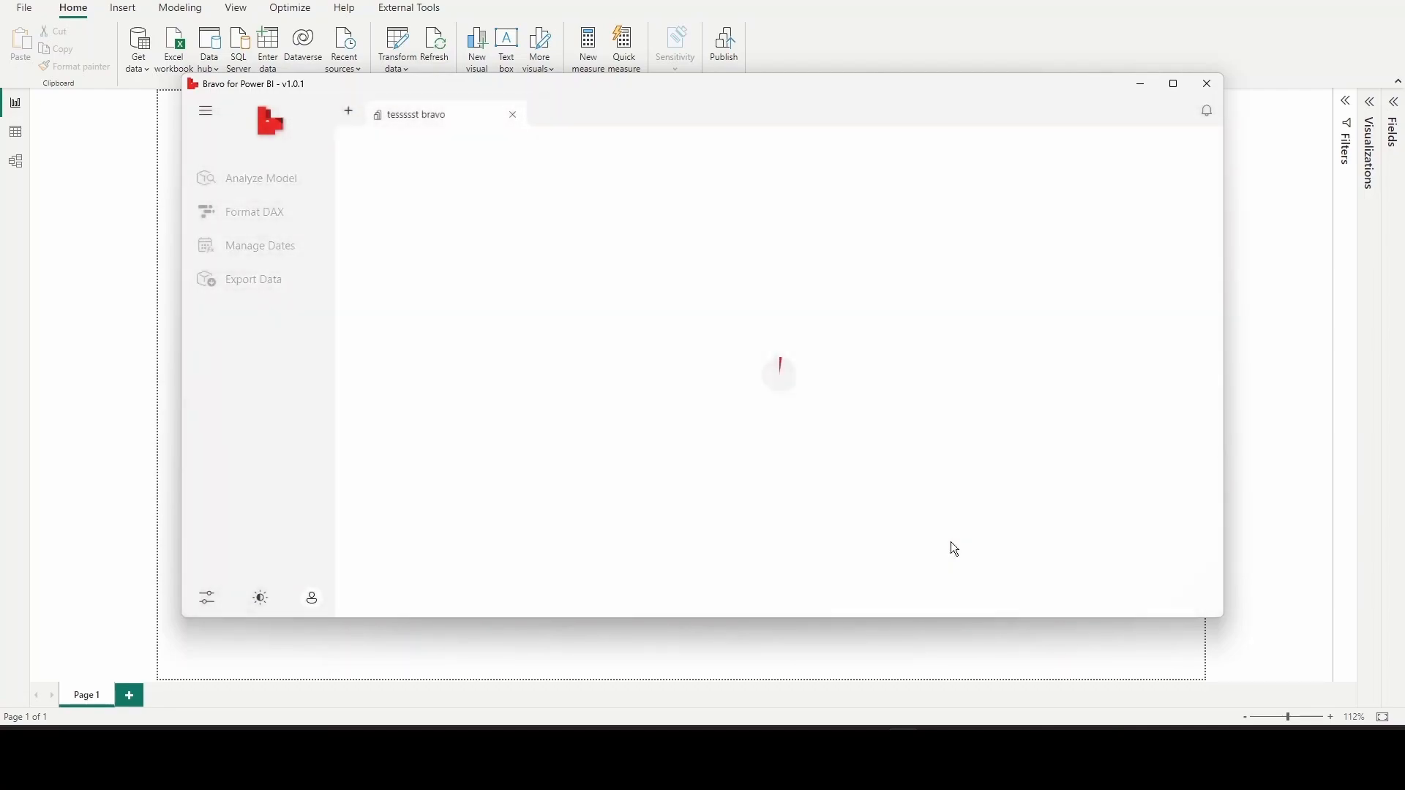
Review the 6.19 MB, 46-column model analysis, then leave Bravo for Power BI Desktop.
click(260, 177)
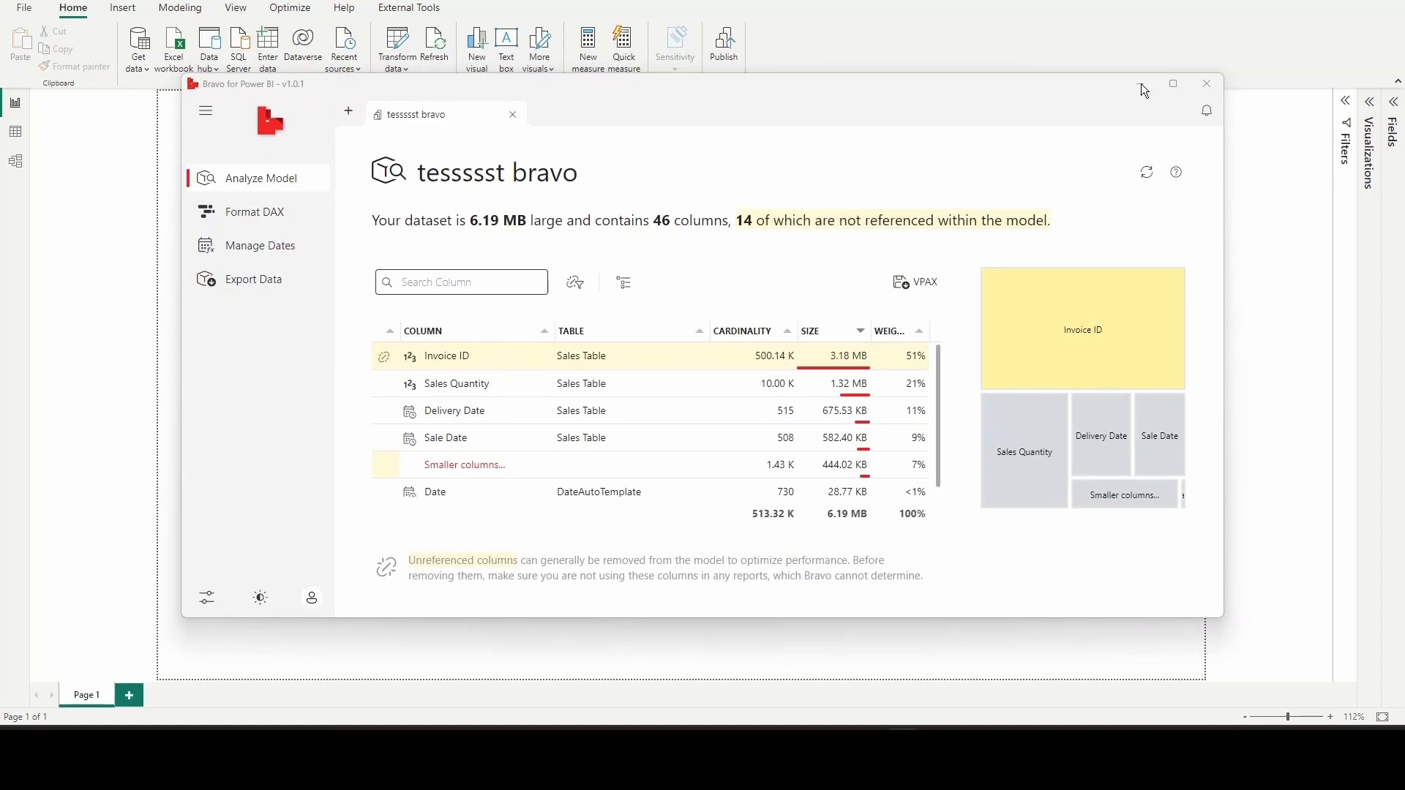
click(1205, 84)
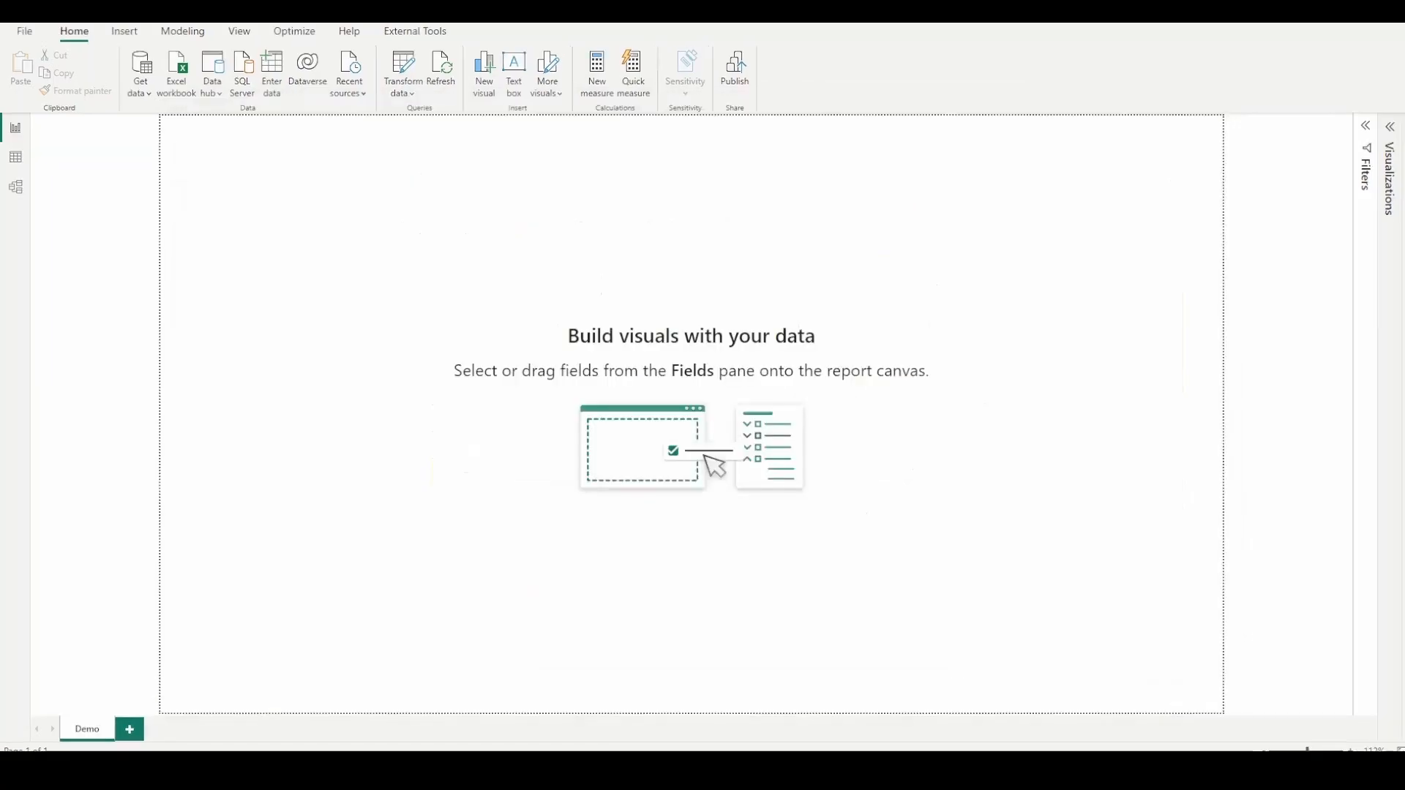